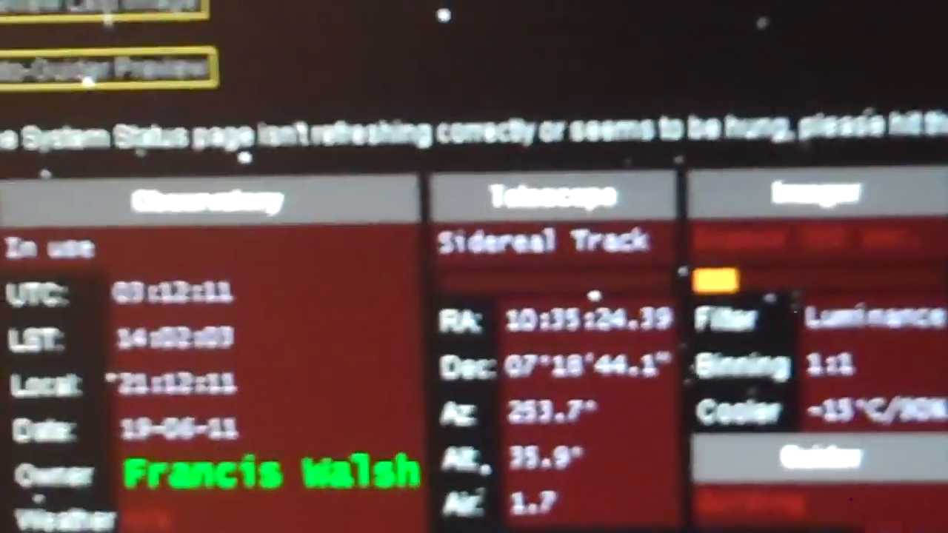
pyautogui.scroll(3)
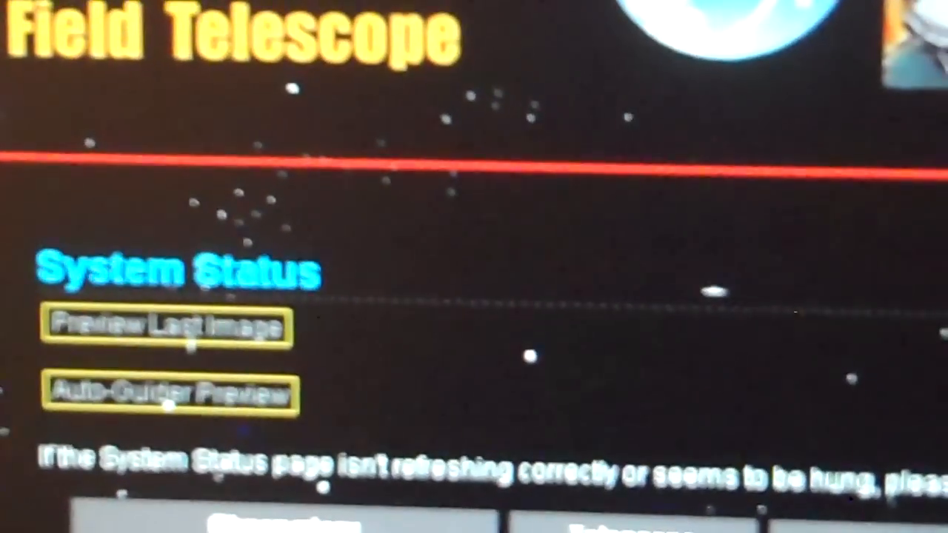